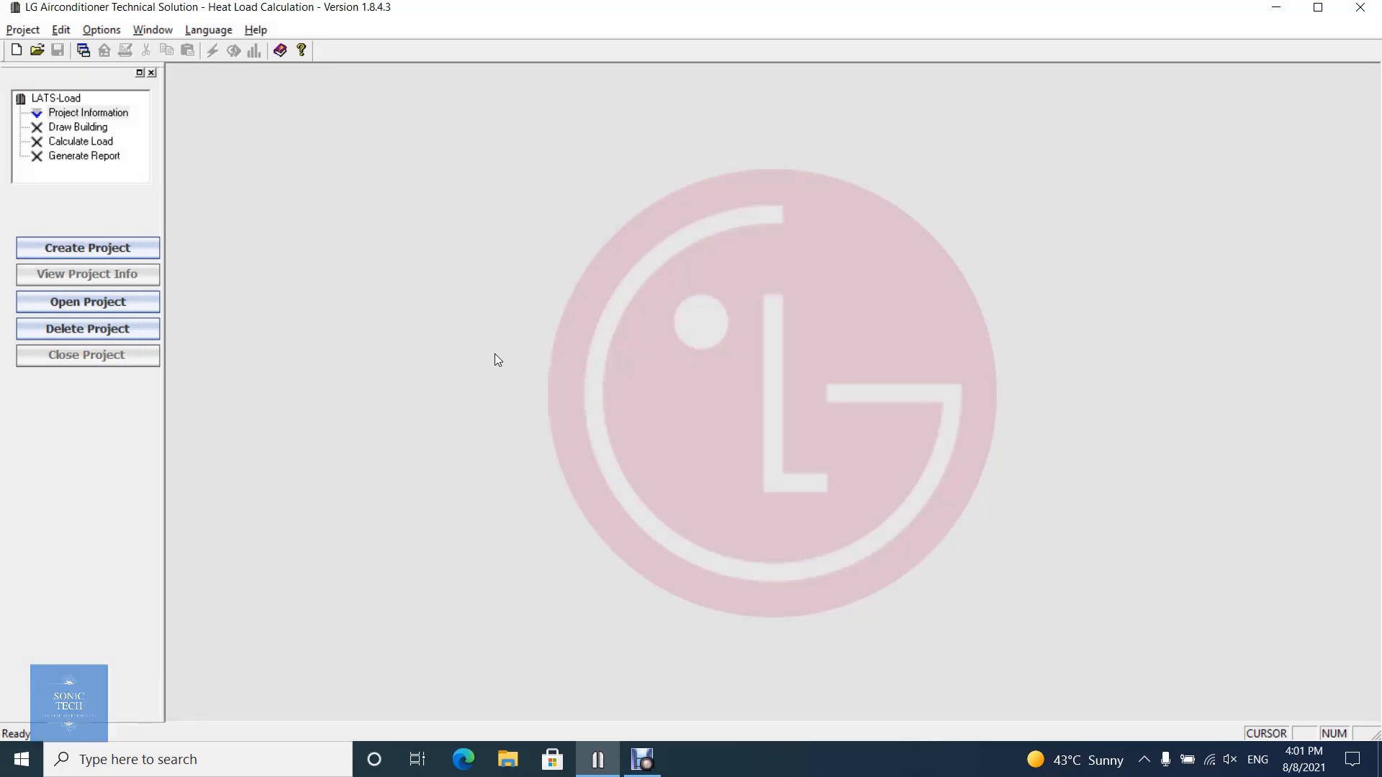
{"action": "mouse_move", "coordinate": [22, 28]}
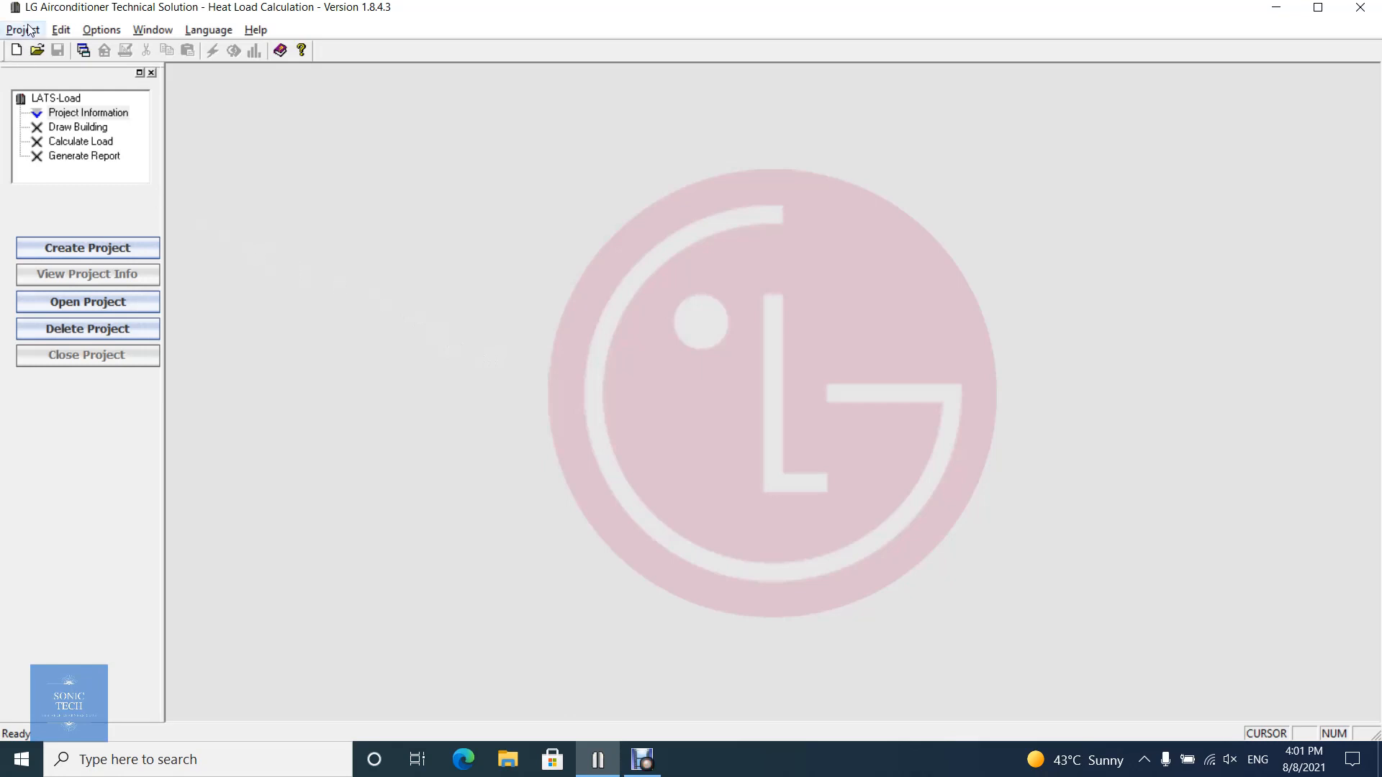
- Show the Project menu's New, Open, Delete, Import and Export Project commands
{"action": "left_click", "coordinate": [23, 28]}
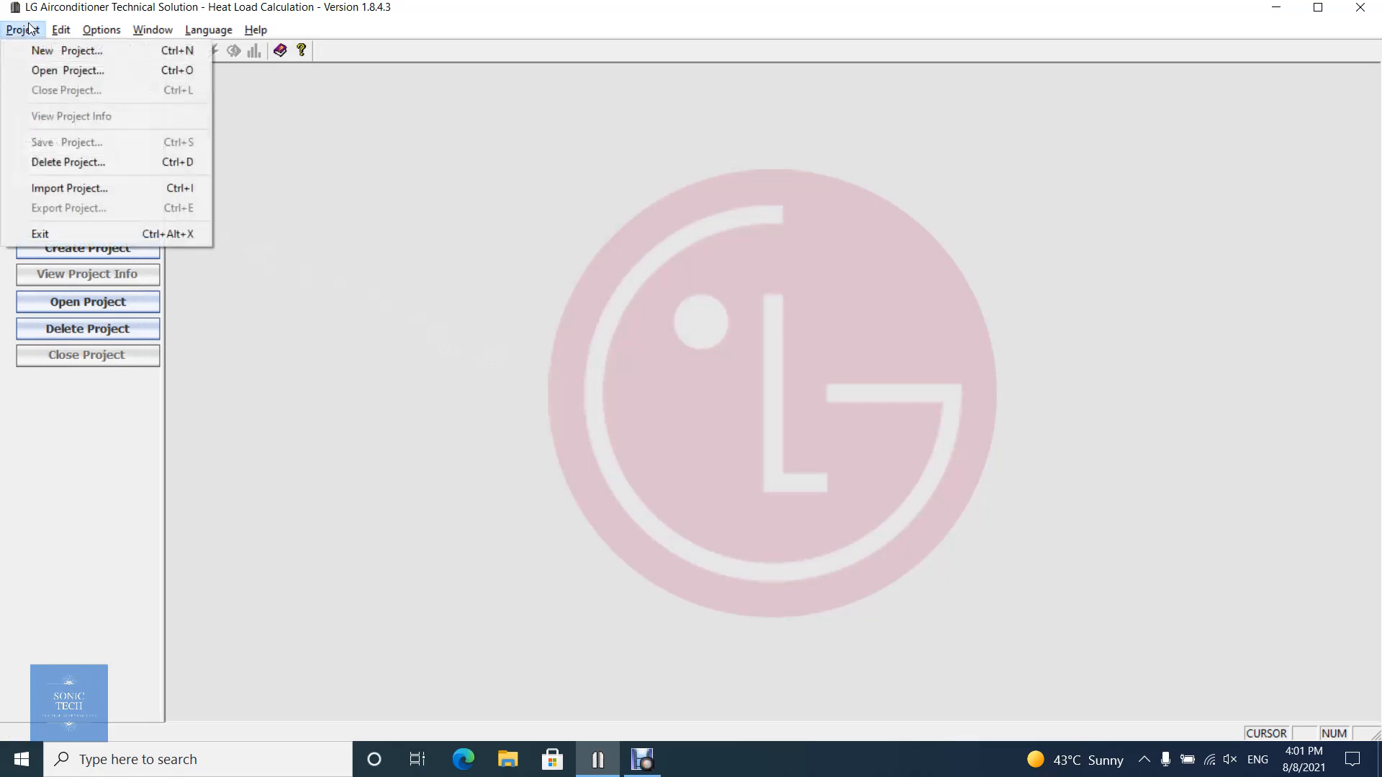
{"action": "mouse_move", "coordinate": [68, 71]}
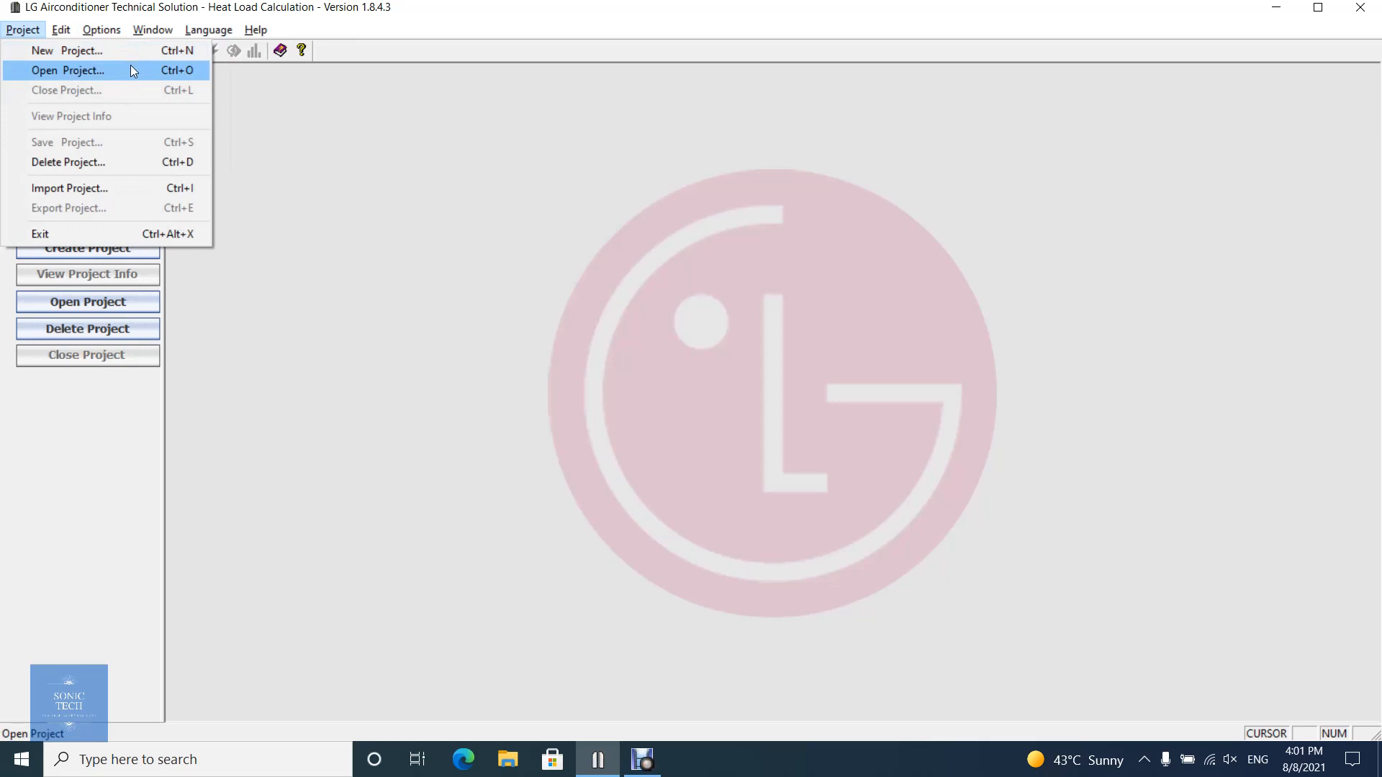
{"action": "mouse_move", "coordinate": [168, 115]}
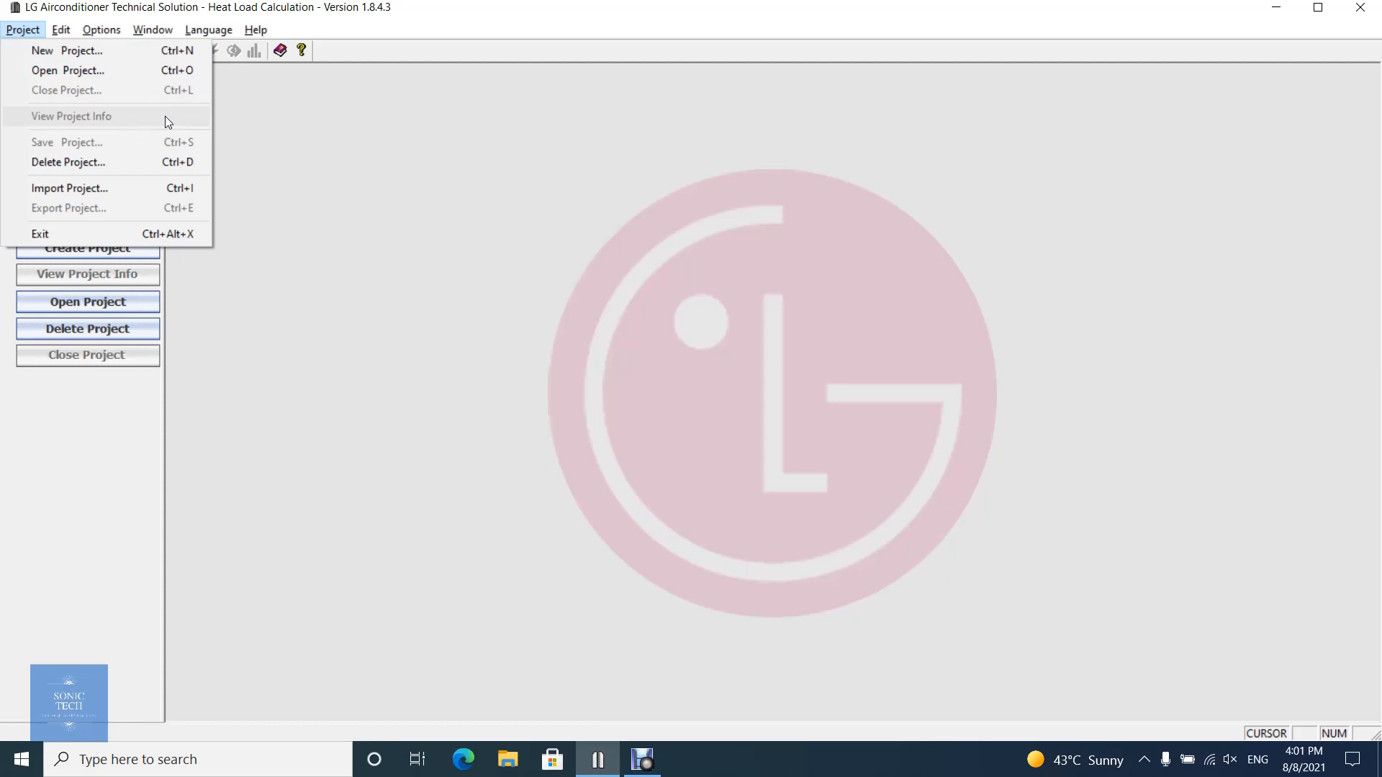
{"action": "mouse_move", "coordinate": [161, 130]}
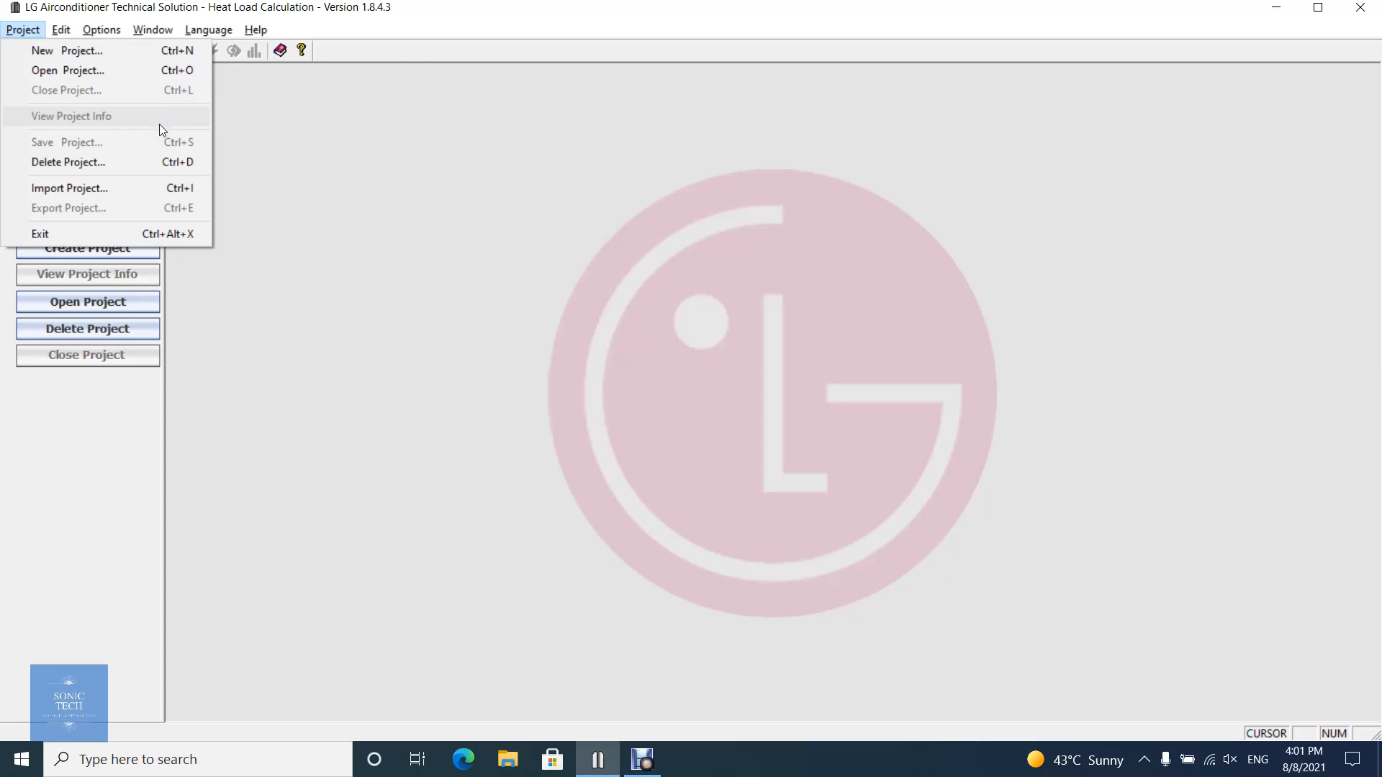
{"action": "mouse_move", "coordinate": [106, 162]}
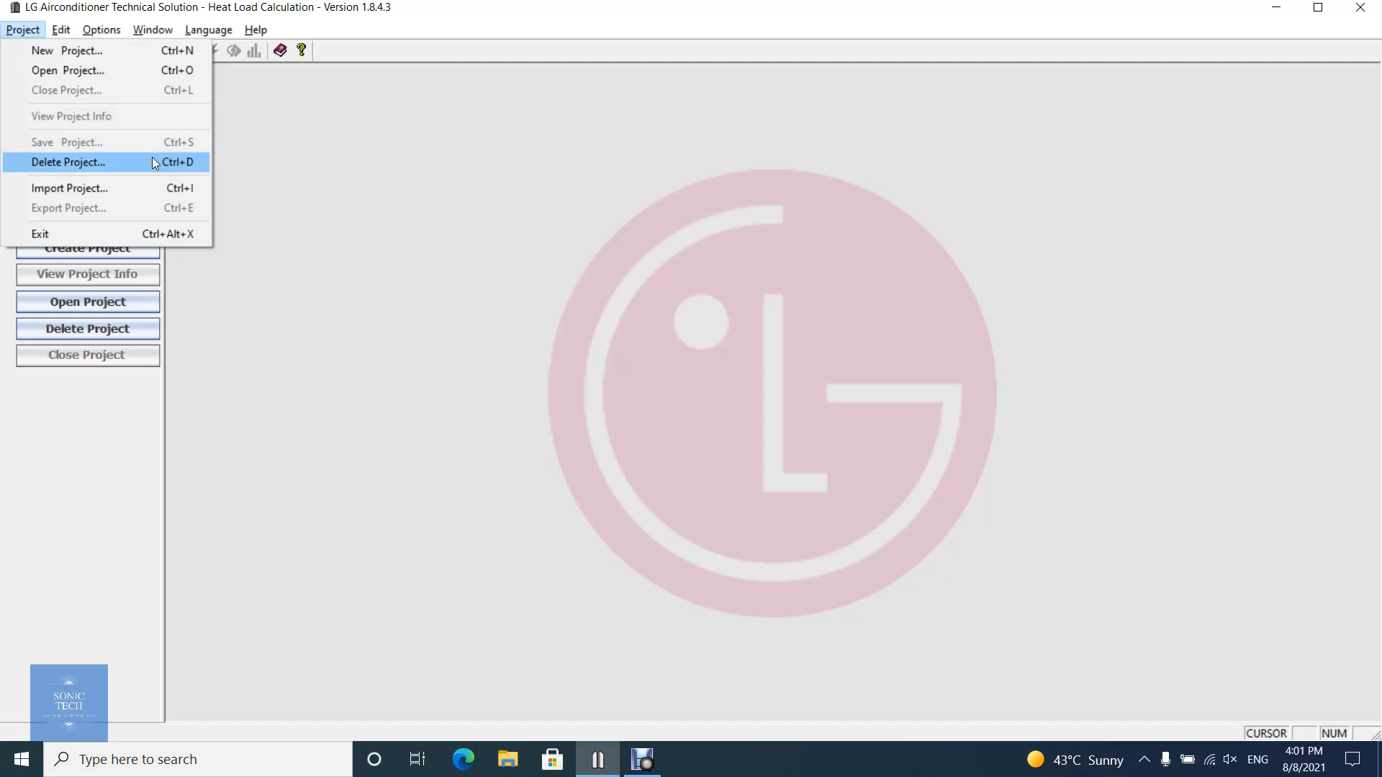
{"action": "mouse_move", "coordinate": [150, 188]}
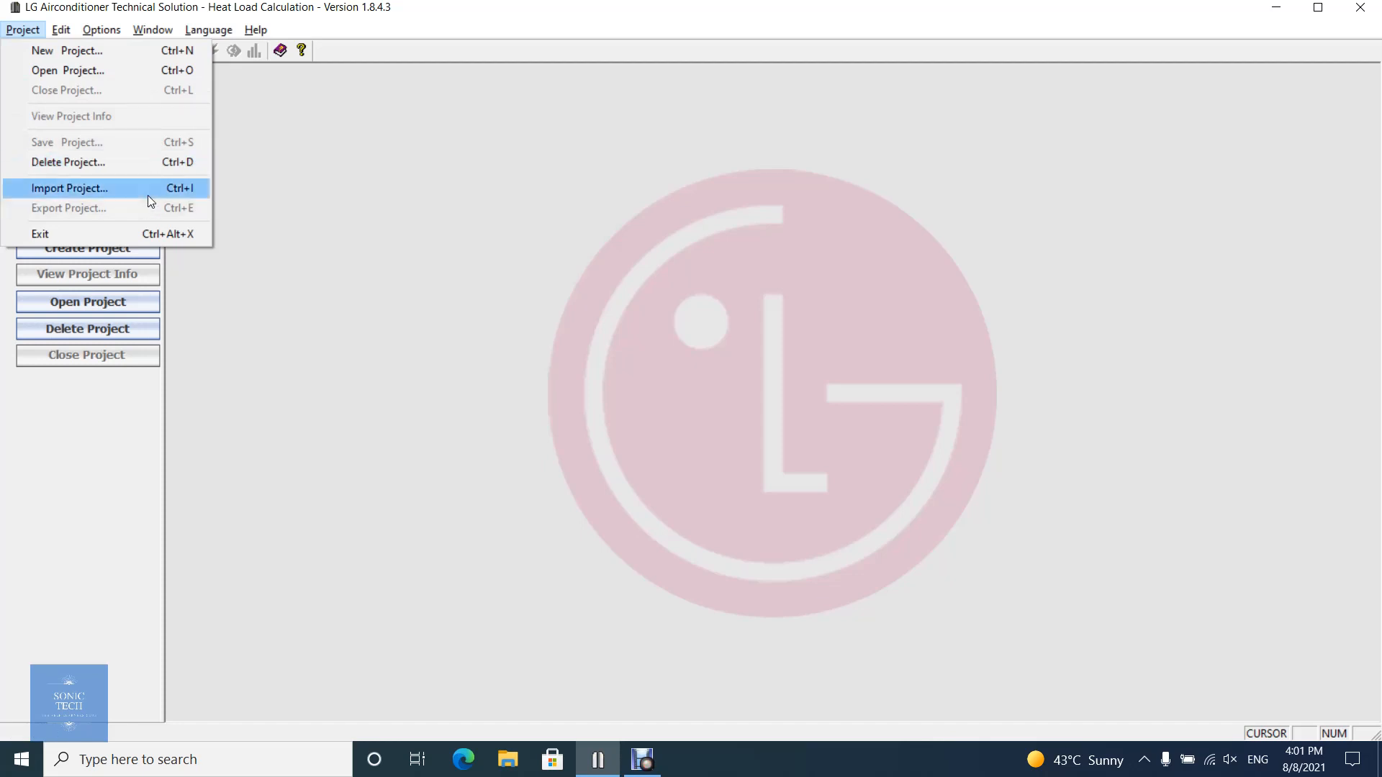
{"action": "mouse_move", "coordinate": [149, 208]}
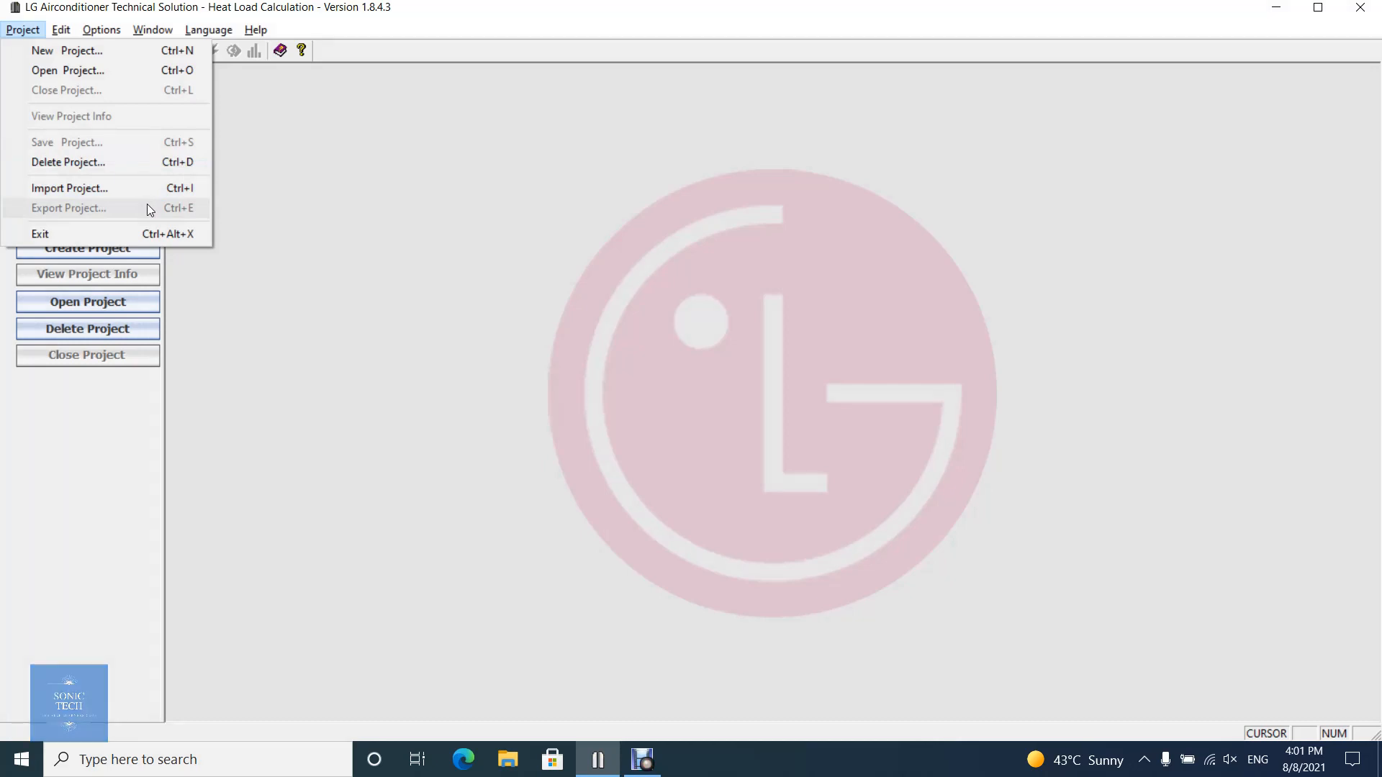
- Review the 0.05 coil bypass factor from the Edit menu and cancel without changes
{"action": "left_click", "coordinate": [61, 29]}
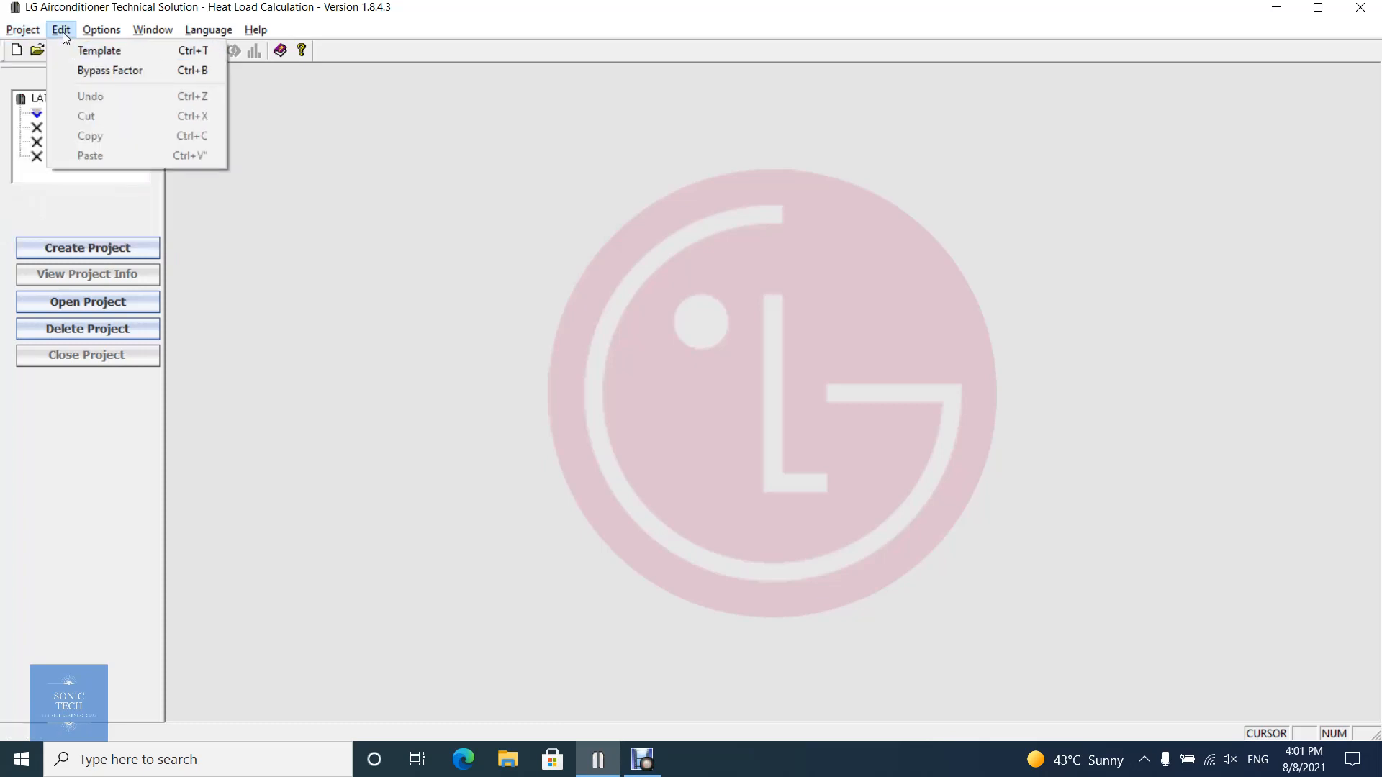
{"action": "mouse_move", "coordinate": [99, 51]}
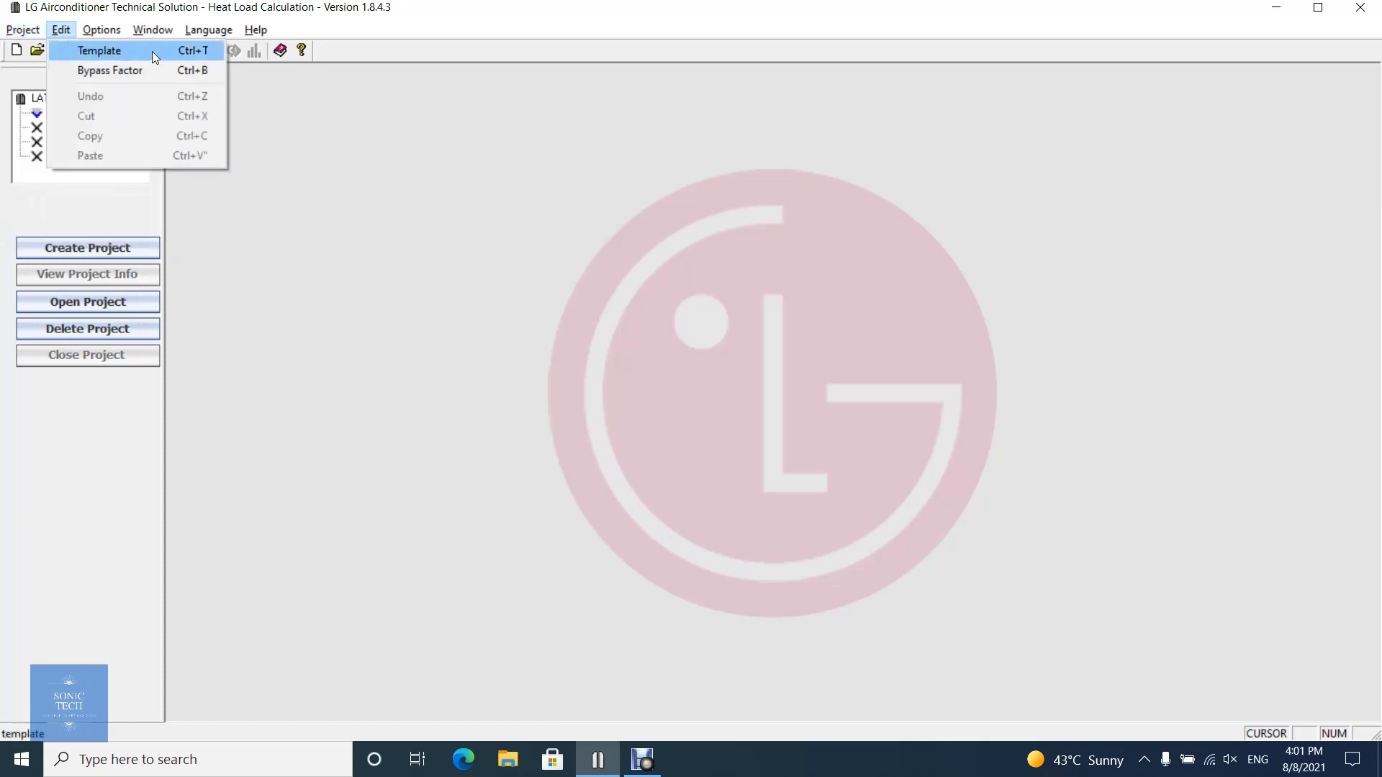
{"action": "mouse_move", "coordinate": [110, 71]}
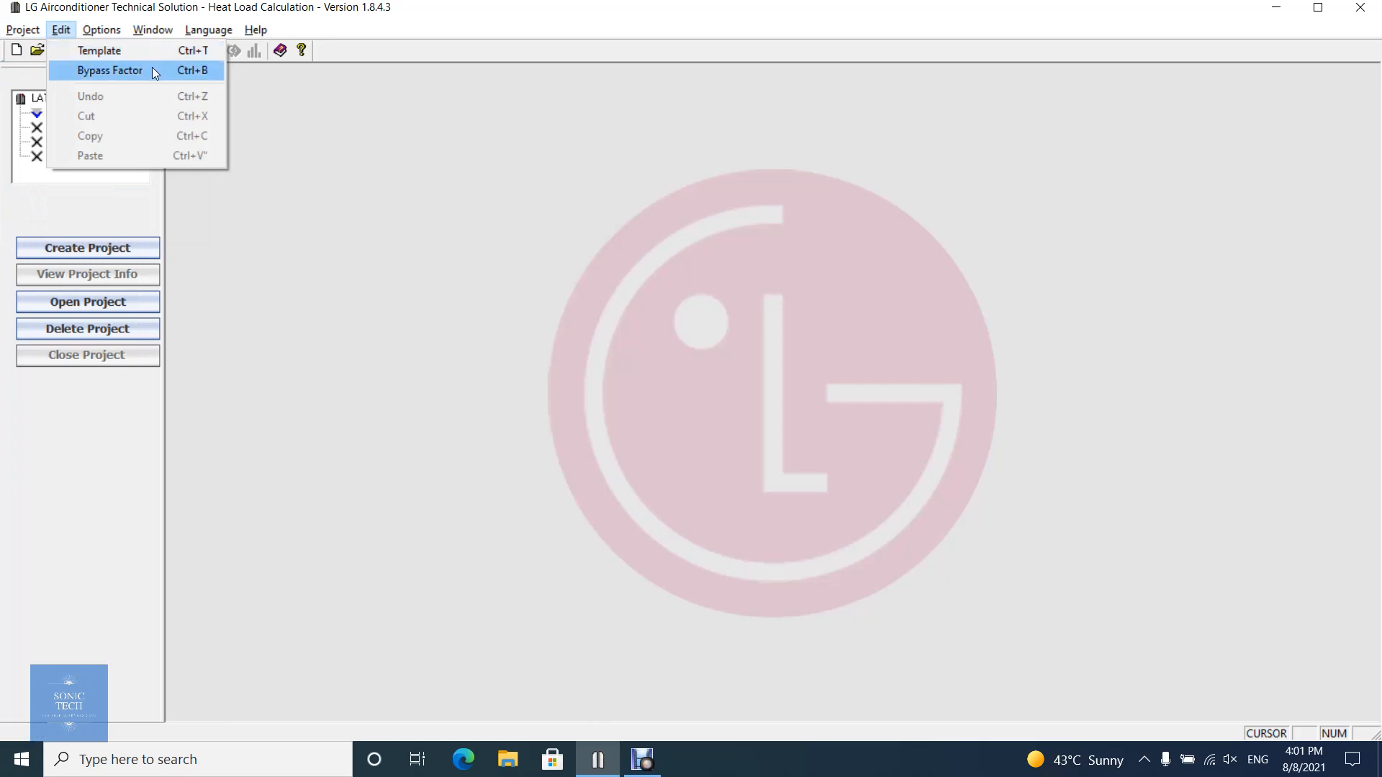
{"action": "mouse_move", "coordinate": [157, 77]}
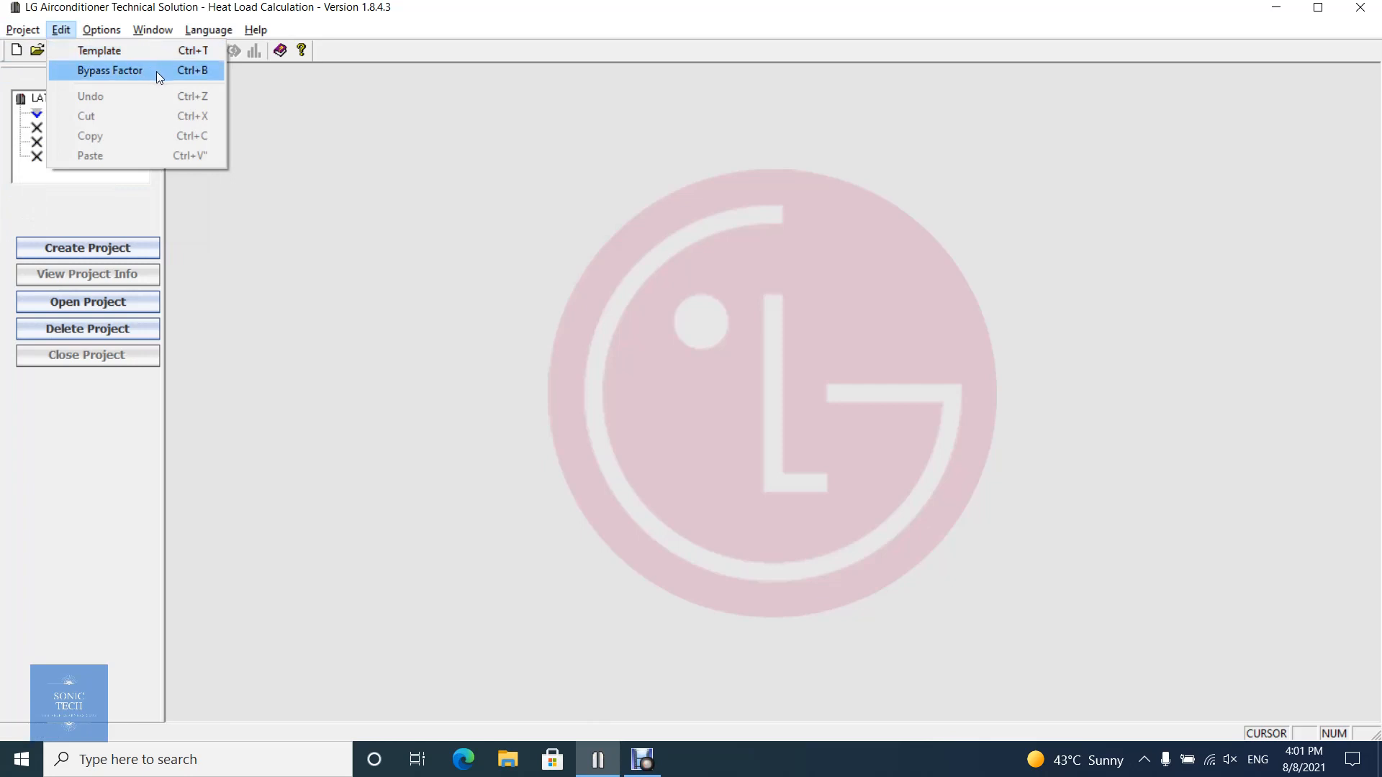
{"action": "left_click", "coordinate": [109, 71]}
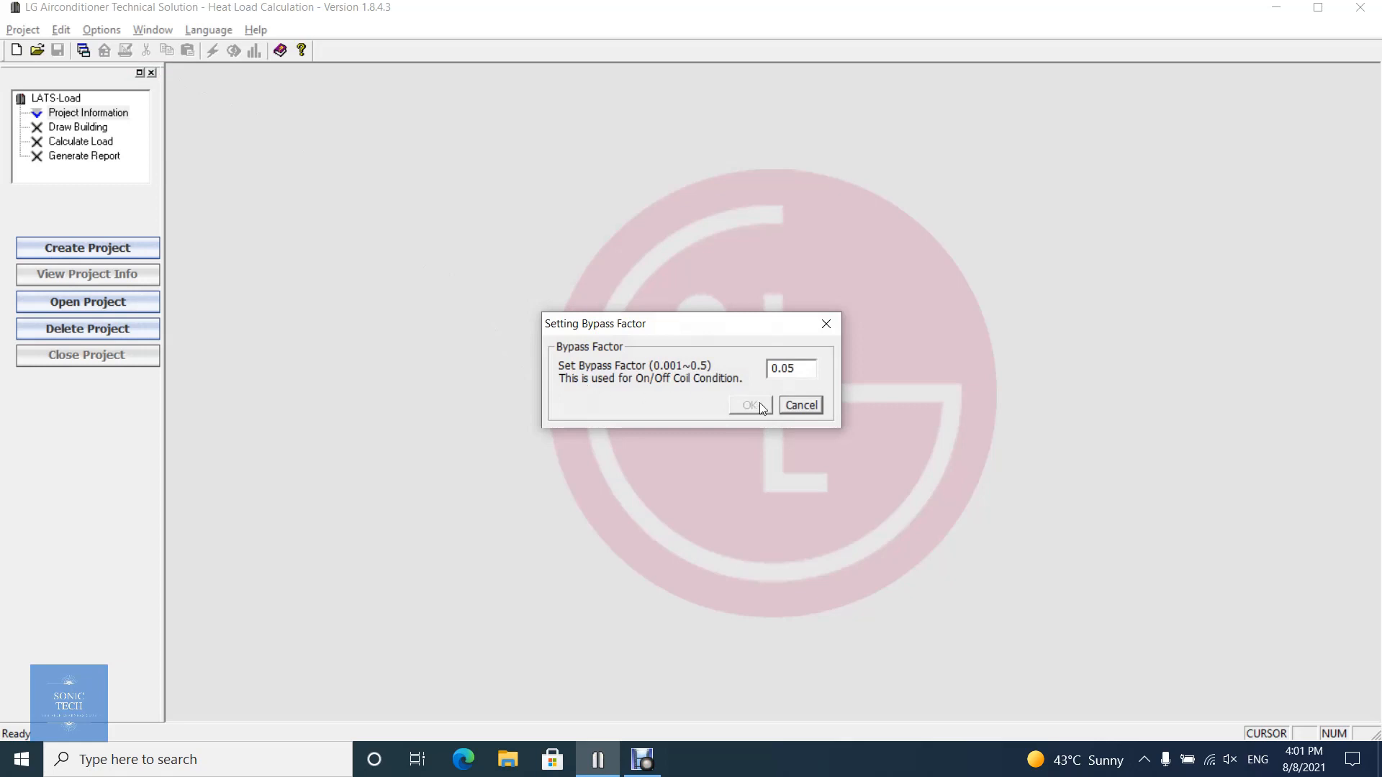
{"action": "left_click", "coordinate": [748, 405]}
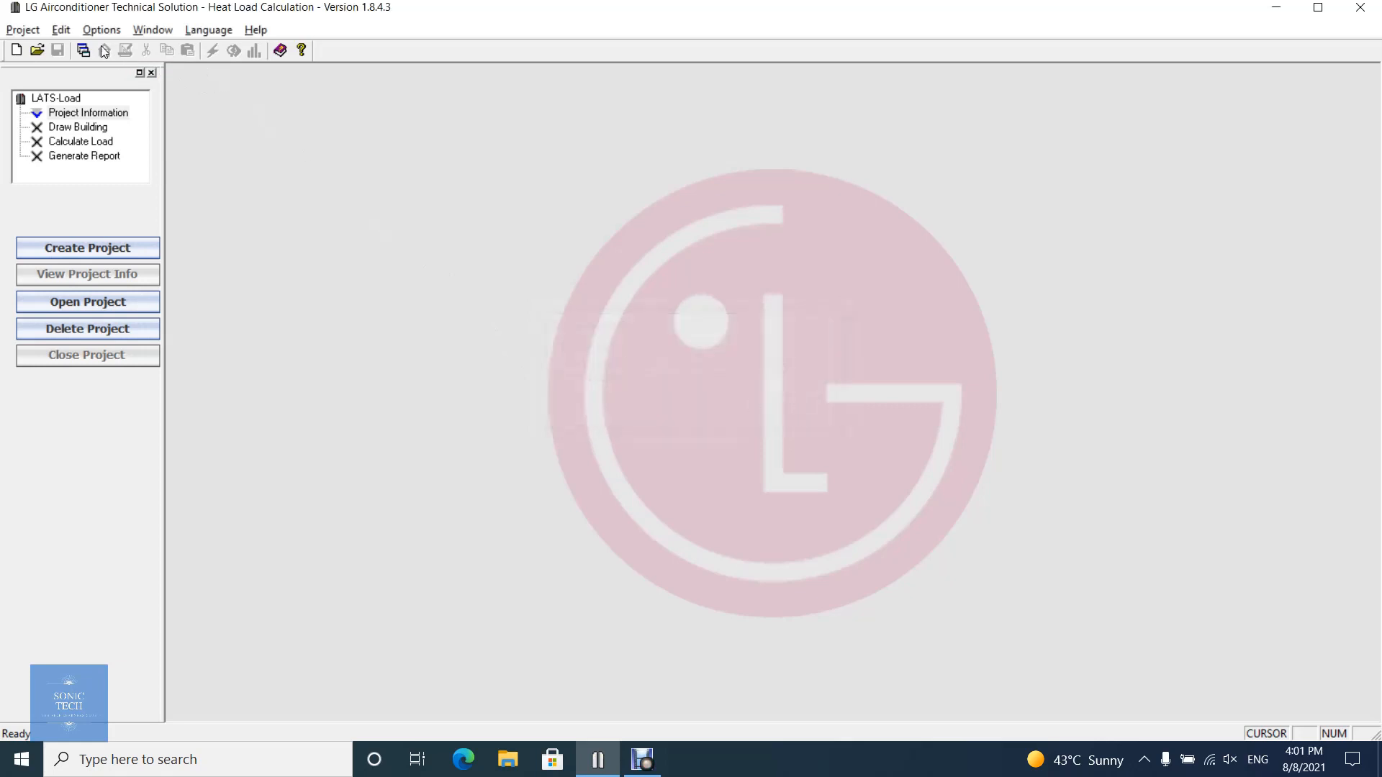
- Browse Options (Units with SI Metric checked, Export DXF, View Report), then show the Window menu
{"action": "left_click", "coordinate": [101, 29]}
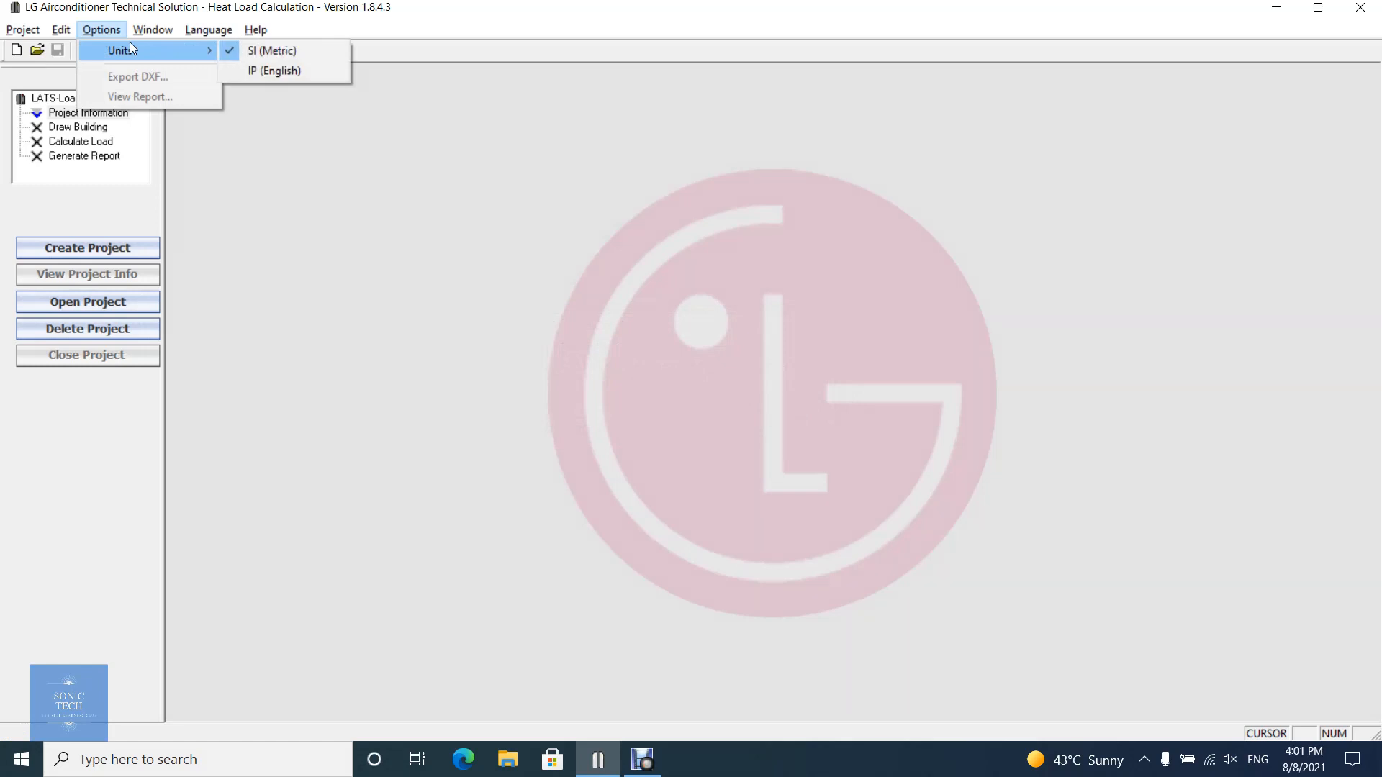
{"action": "mouse_move", "coordinate": [141, 96]}
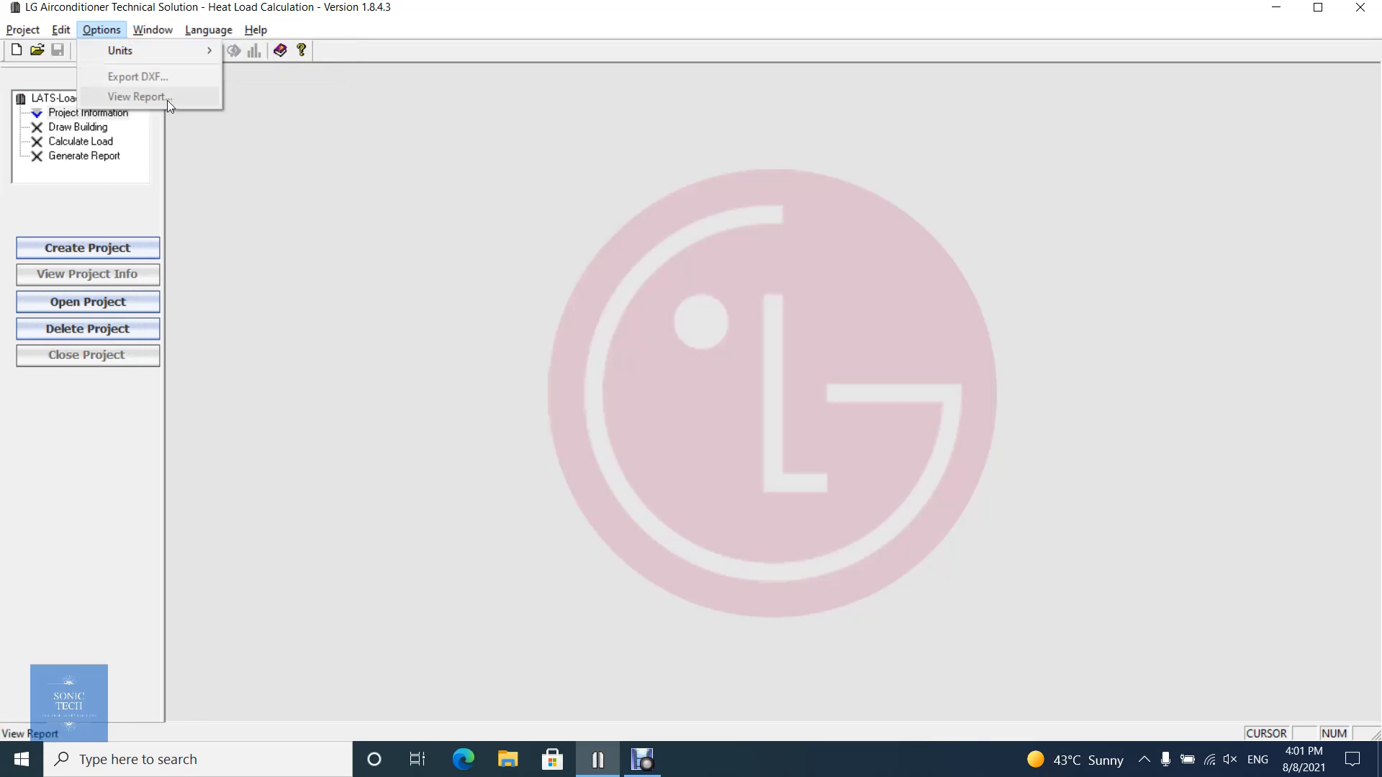
{"action": "mouse_move", "coordinate": [200, 100]}
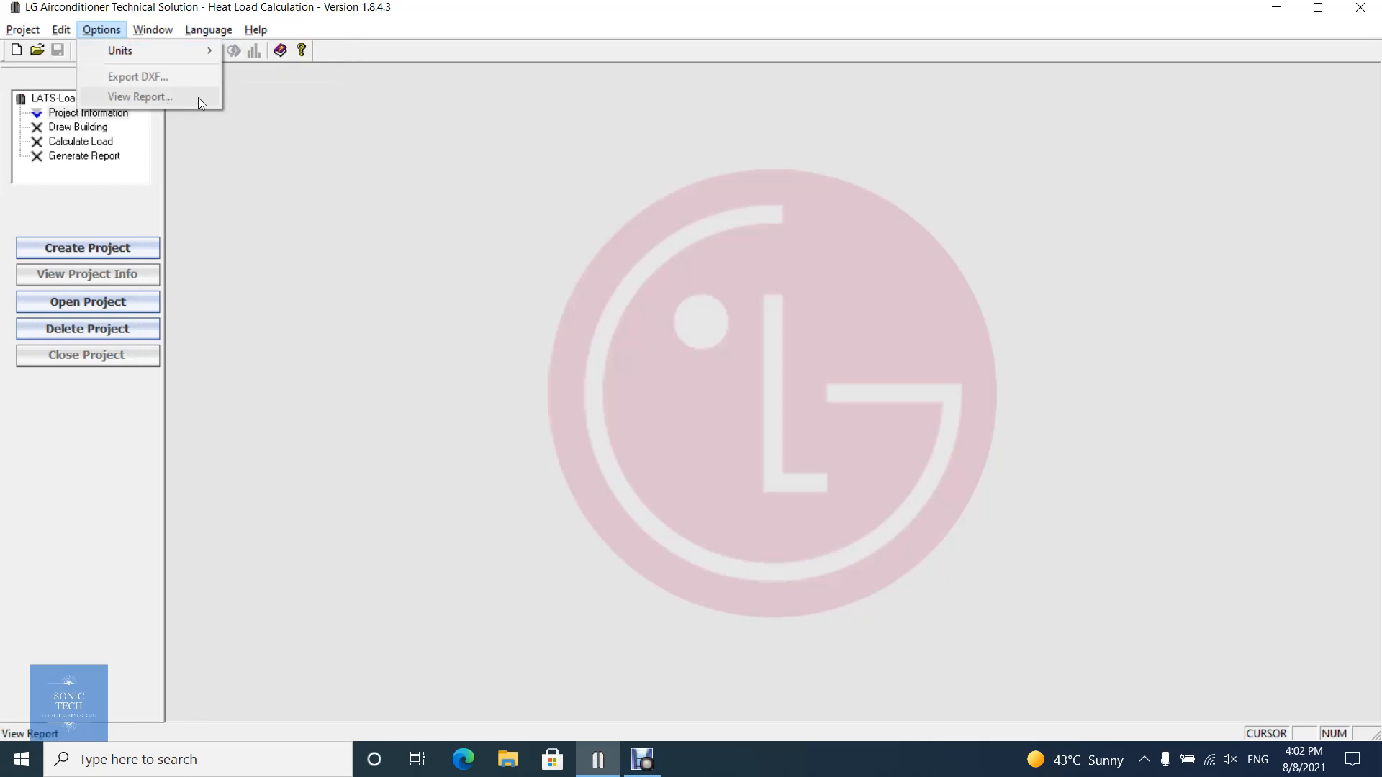
{"action": "left_click", "coordinate": [152, 29]}
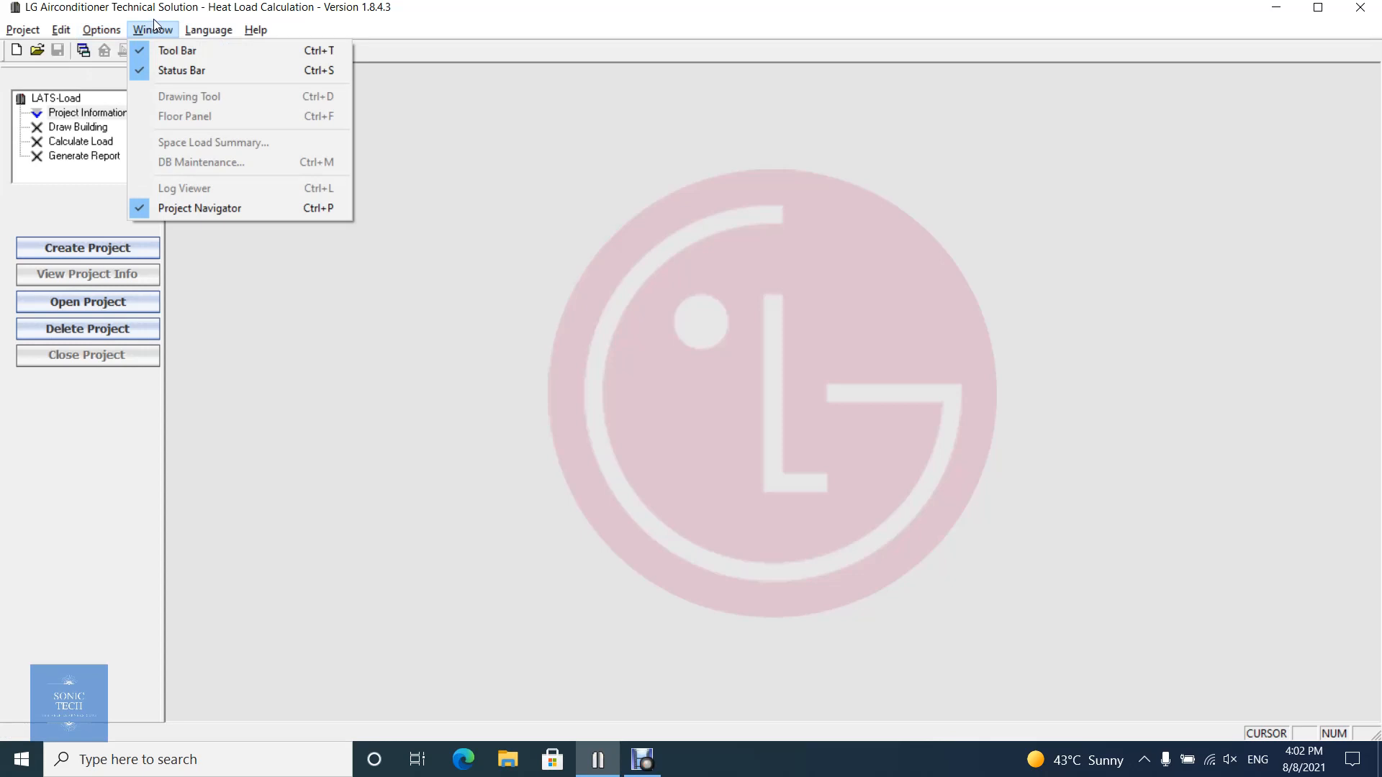
- Toggle the Project Navigator panel from the Window menu, leaving it visible
{"action": "left_click", "coordinate": [177, 50]}
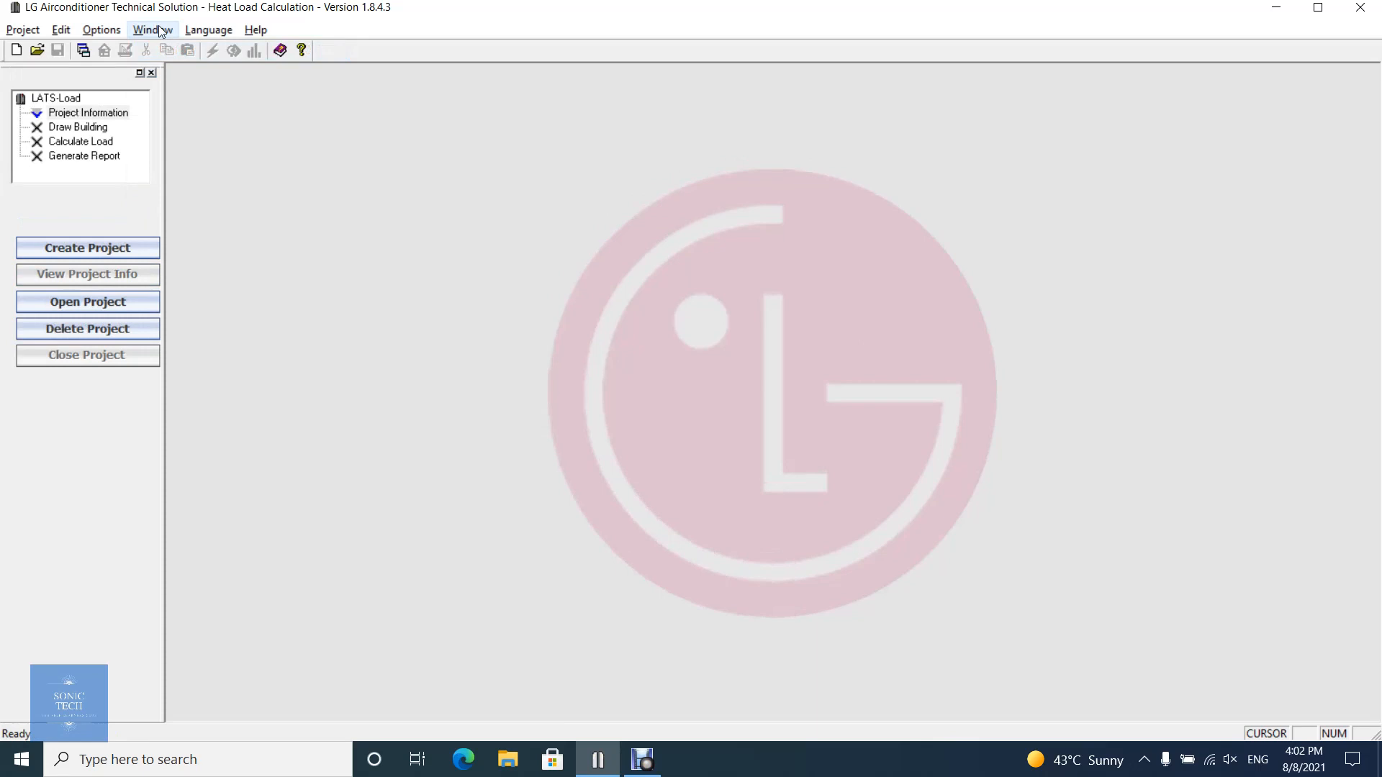
{"action": "left_click", "coordinate": [152, 29]}
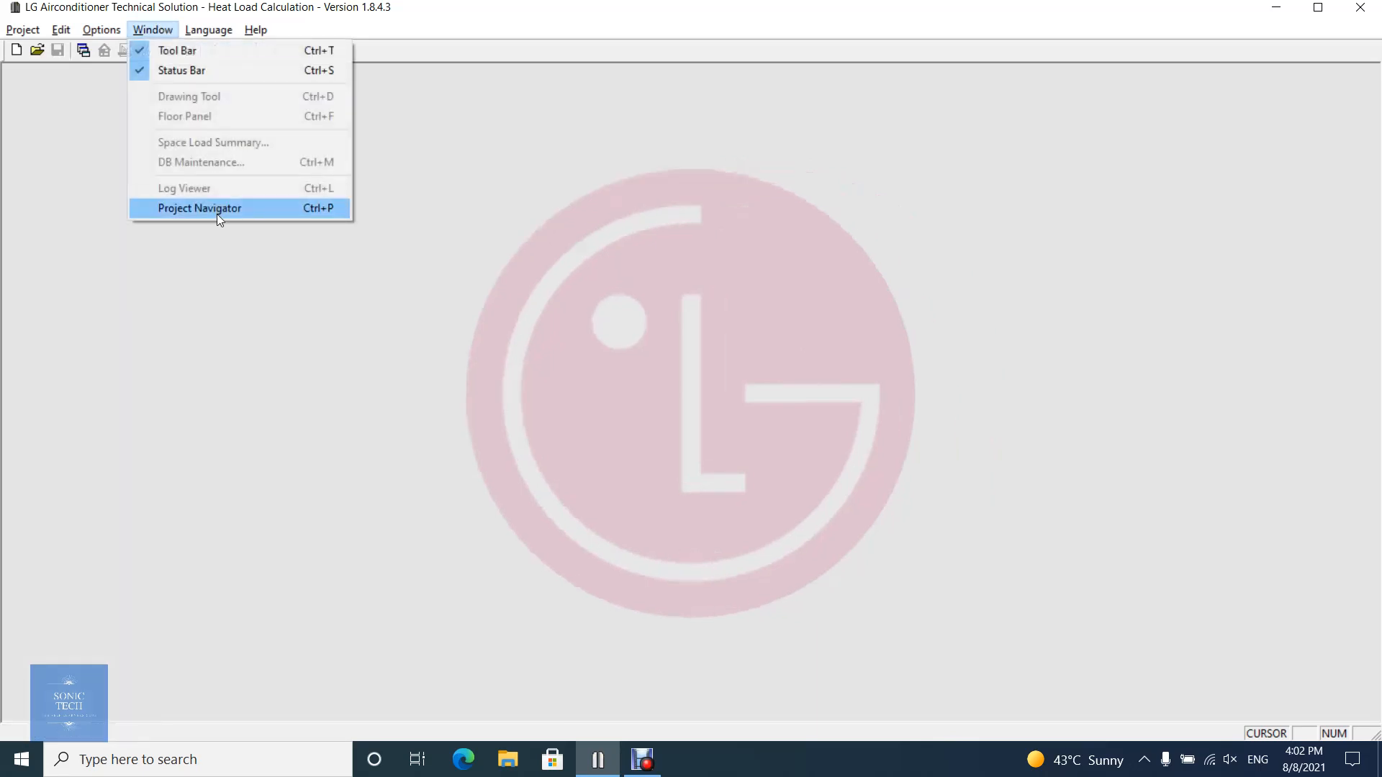
{"action": "left_click", "coordinate": [199, 208]}
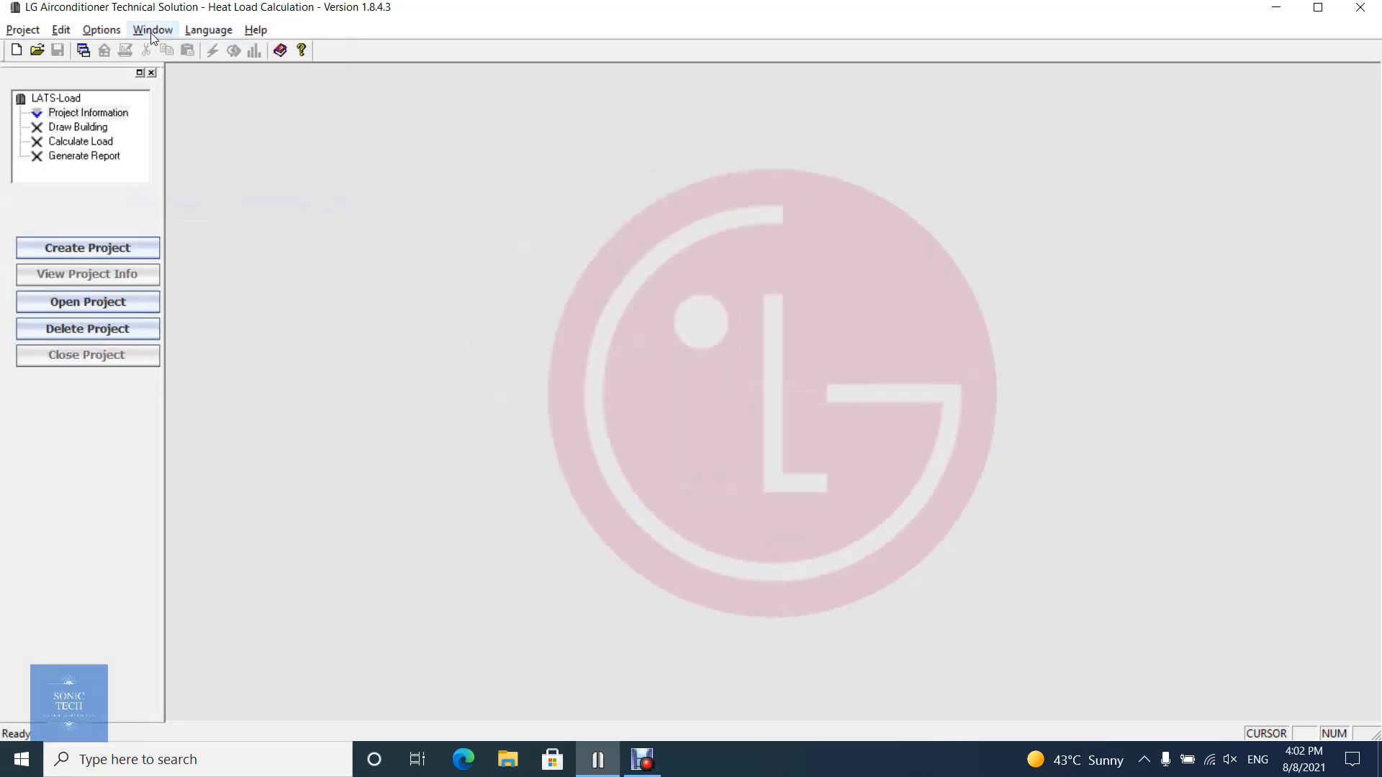
- Browse interface languages with English checked, then show the LATS Help and About LATS commands
{"action": "left_click", "coordinate": [208, 29]}
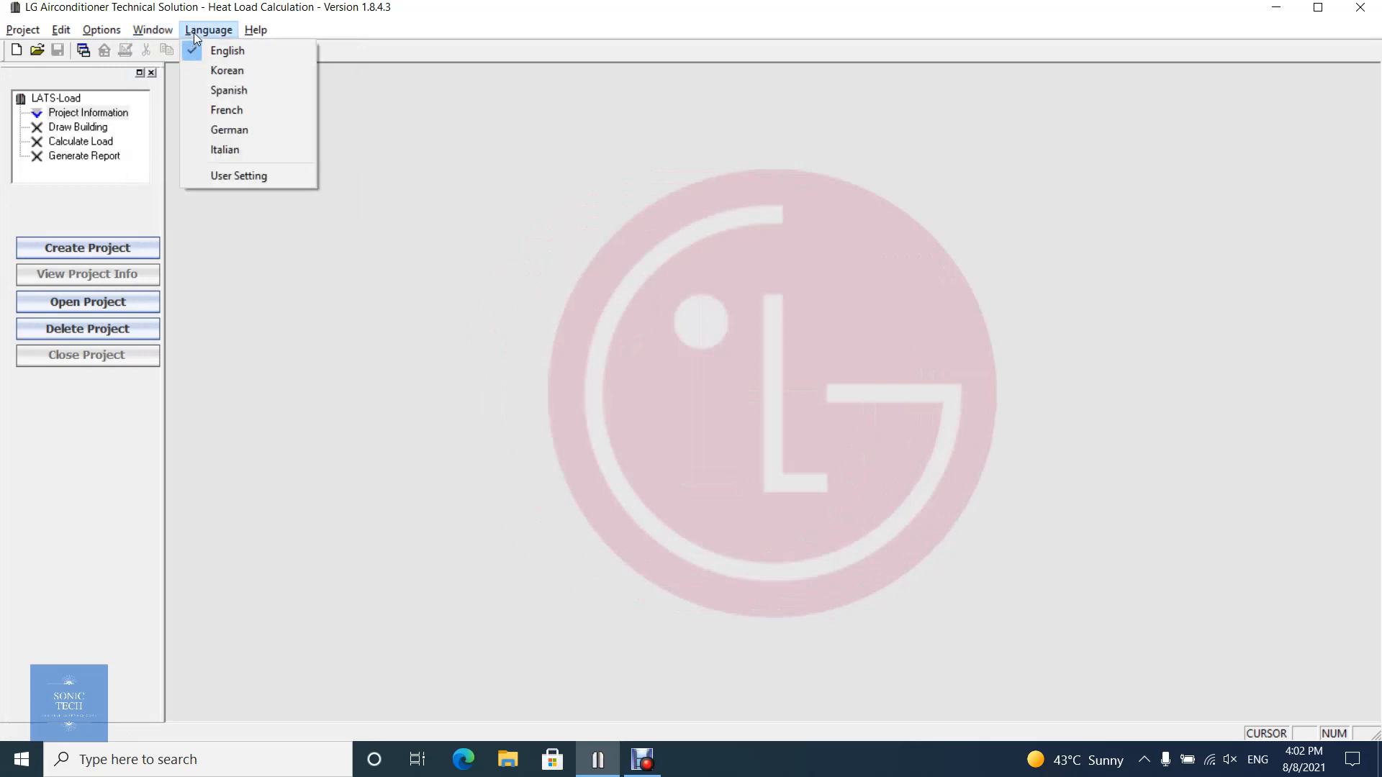
{"action": "mouse_move", "coordinate": [208, 35]}
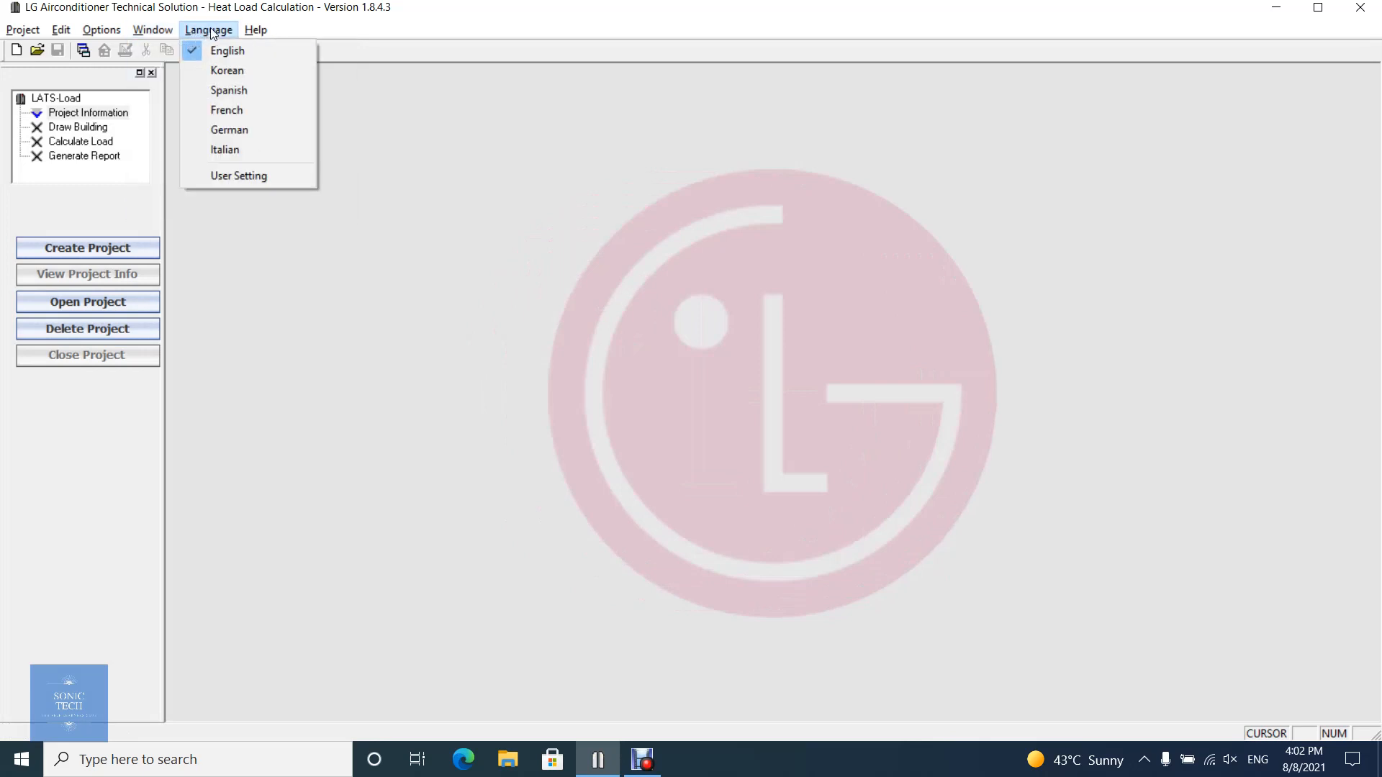
{"action": "mouse_move", "coordinate": [224, 149]}
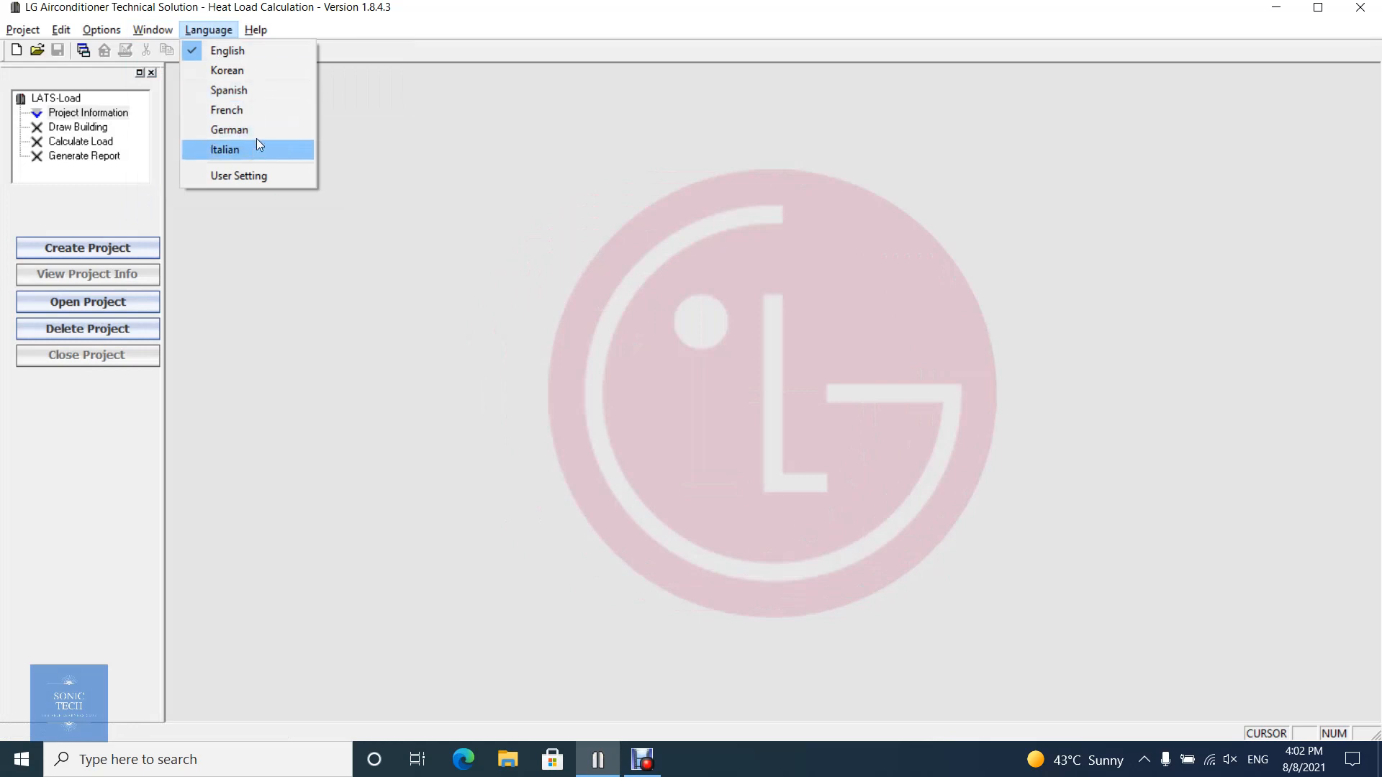
{"action": "mouse_move", "coordinate": [251, 25]}
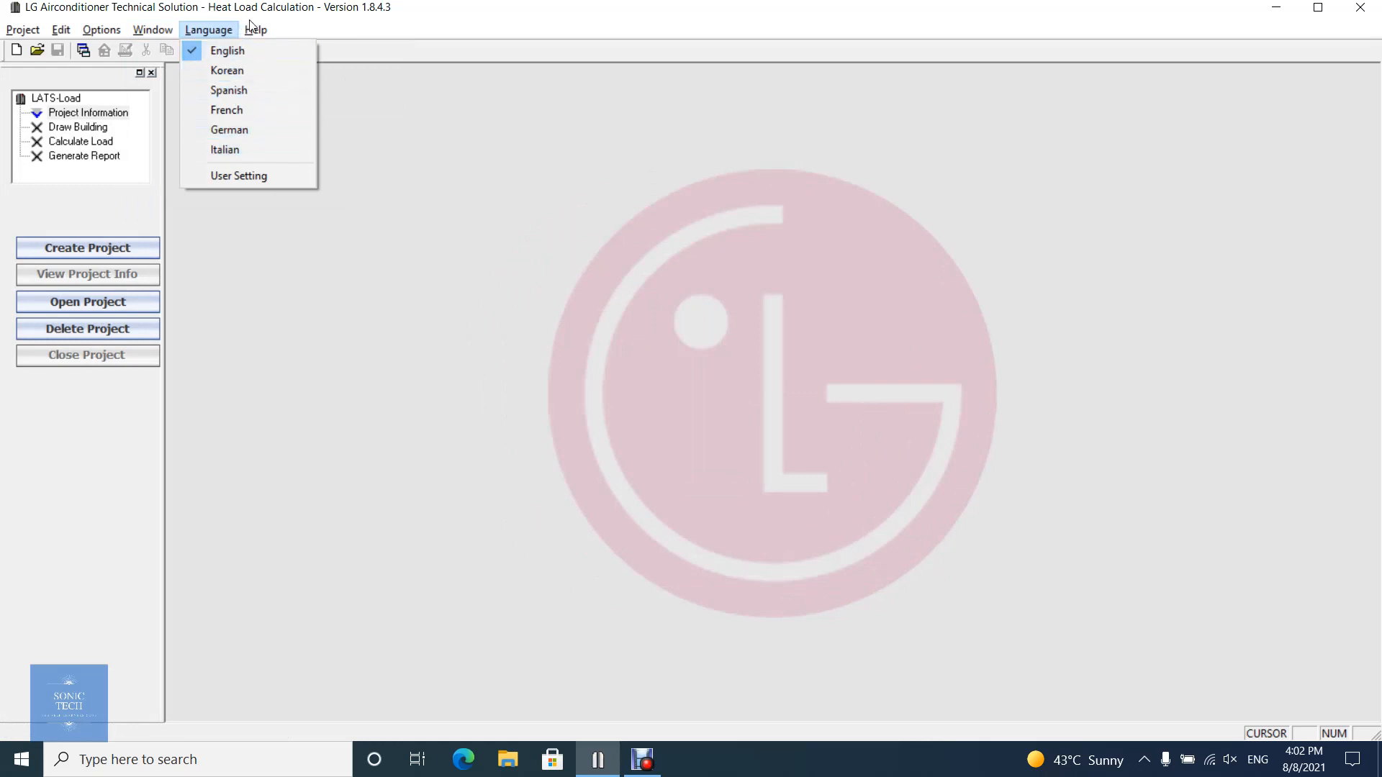
{"action": "left_click", "coordinate": [255, 29]}
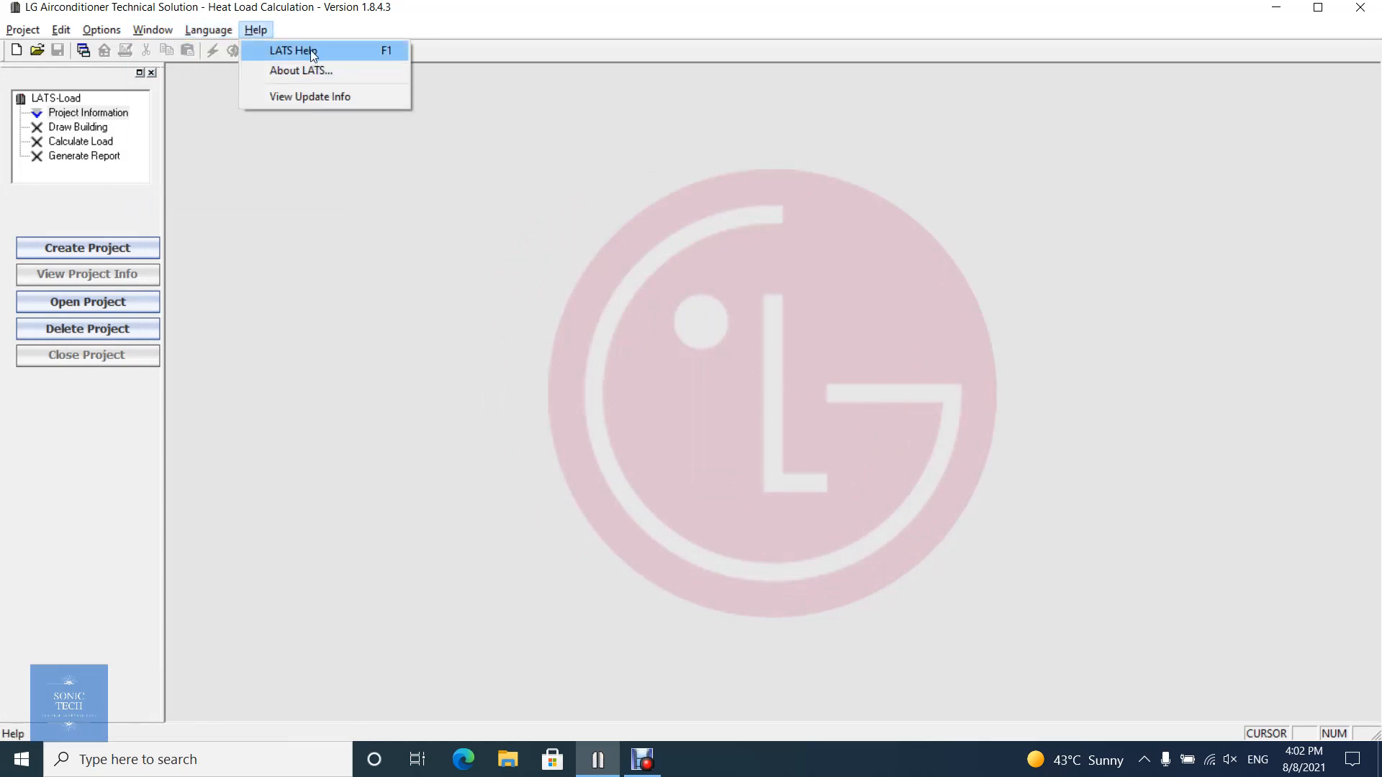
{"action": "mouse_move", "coordinate": [301, 69]}
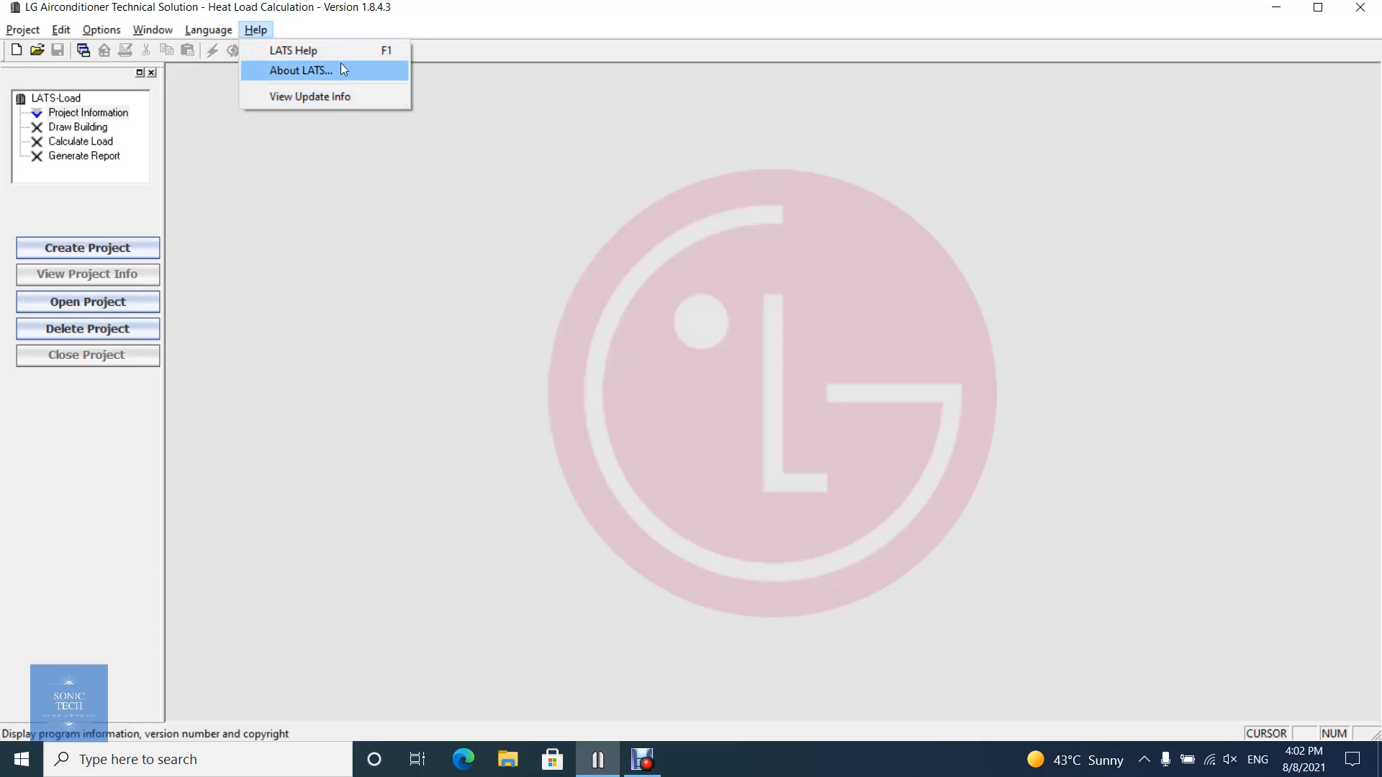